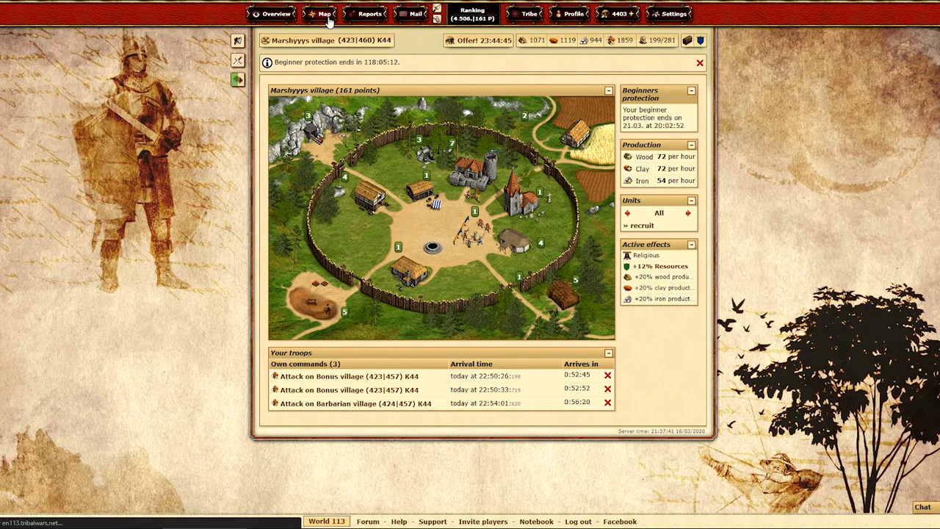
# - Open the Continent 44 map centred on the home village at 423|460
pyautogui.click(324, 13)
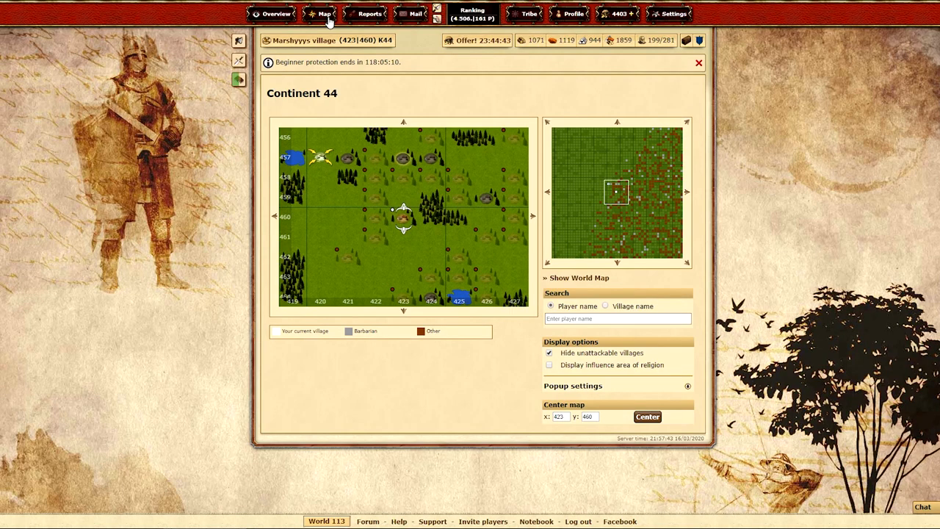
pyautogui.moveTo(424, 264)
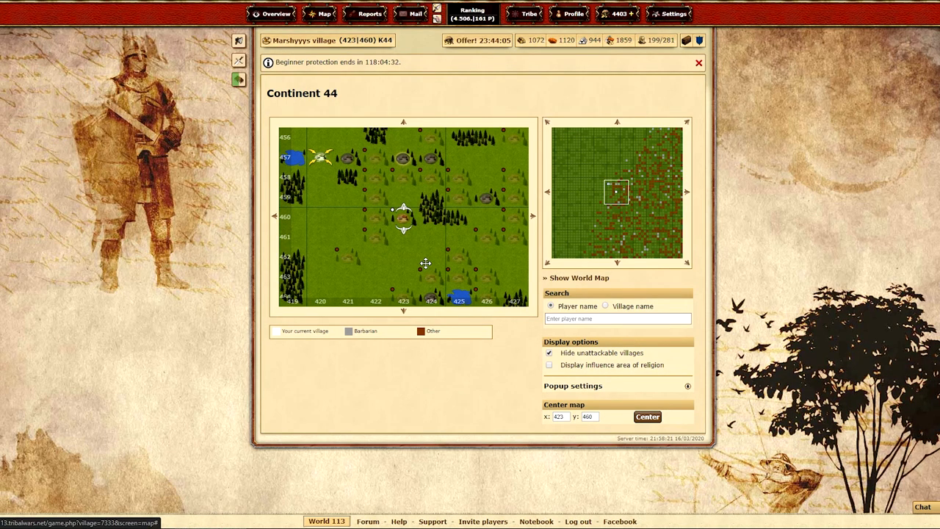
pyautogui.moveTo(402, 243)
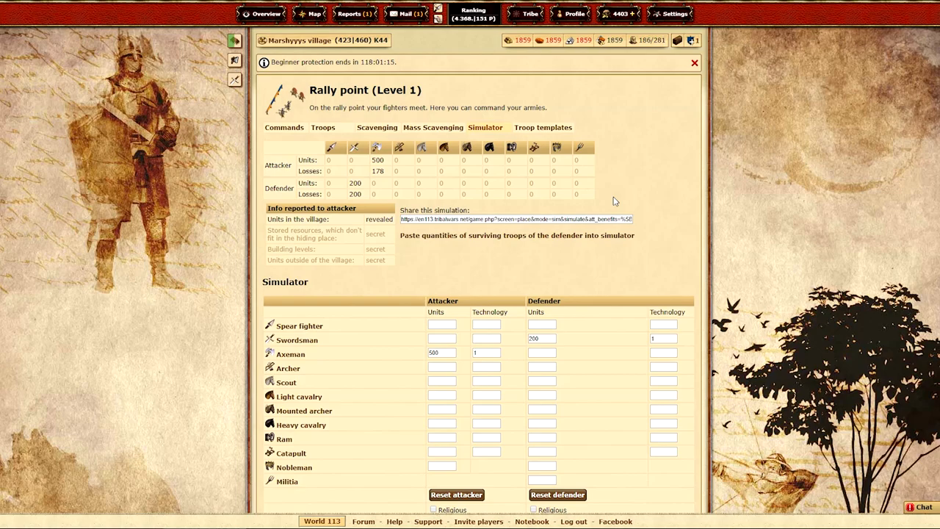
pyautogui.doubleClick(355, 183)
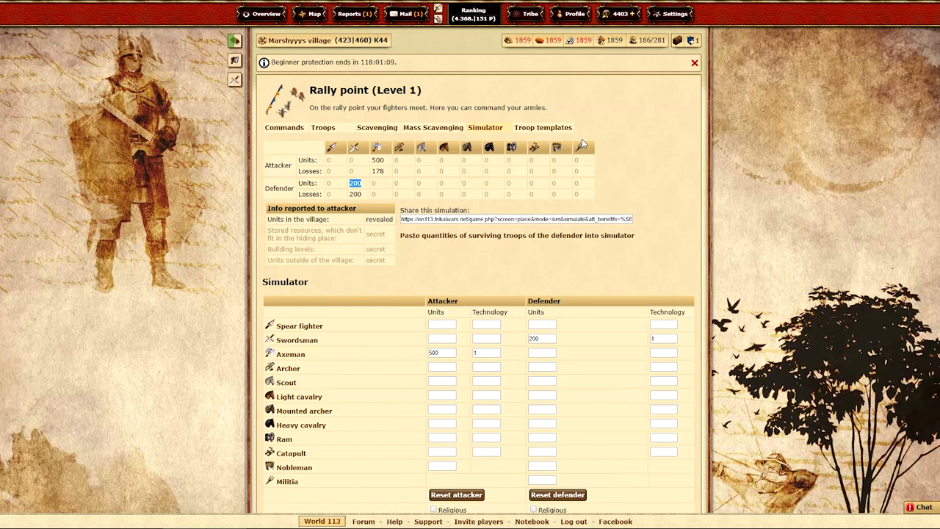
pyautogui.moveTo(517, 40)
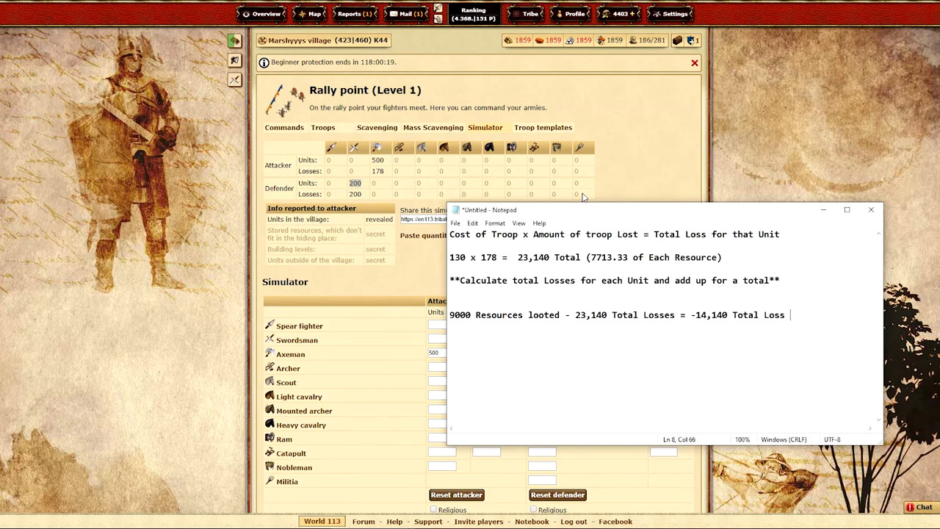
pyautogui.moveTo(648, 160)
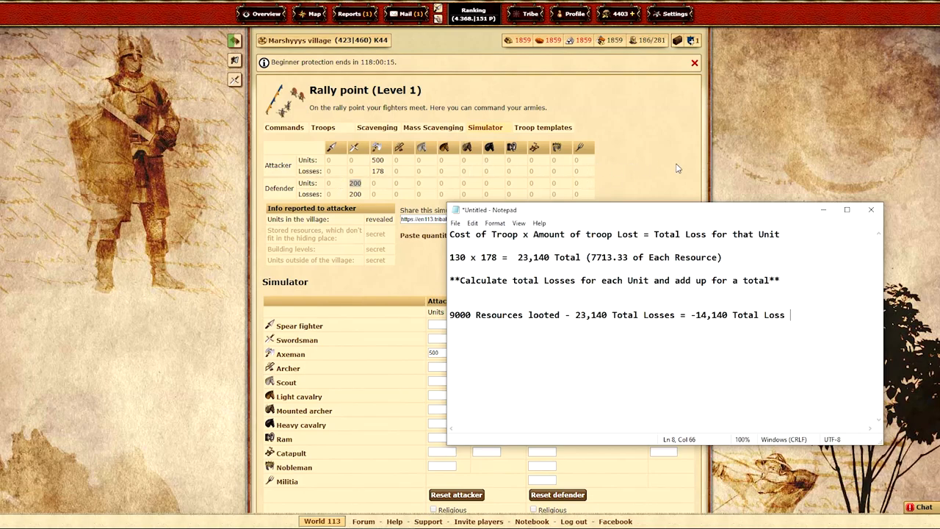
pyautogui.moveTo(597, 220)
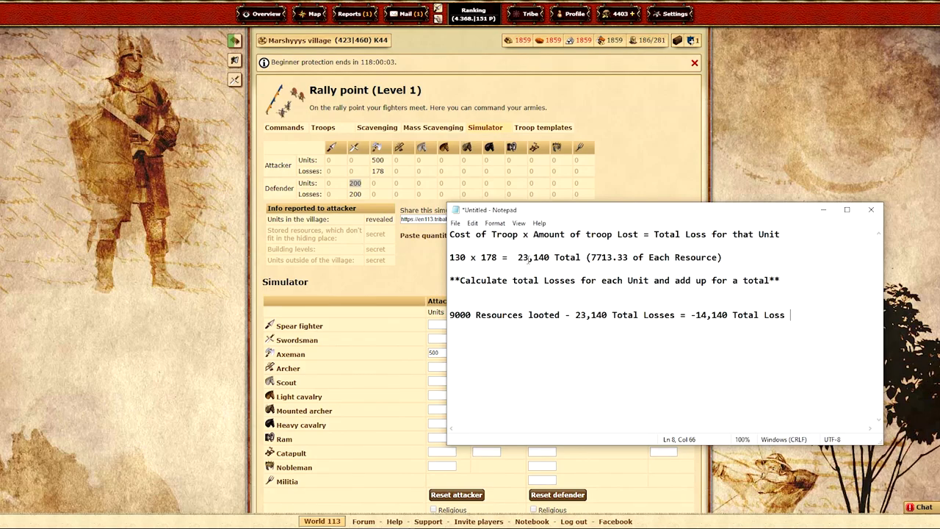
# - Highlight the 130 troop-cost figure in the loss formula notes
pyautogui.doubleClick(457, 257)
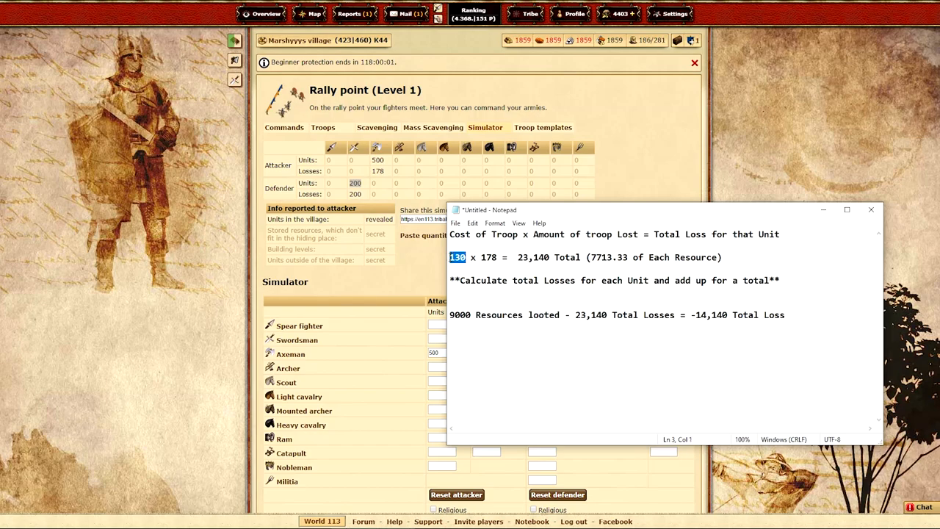
pyautogui.moveTo(379, 148)
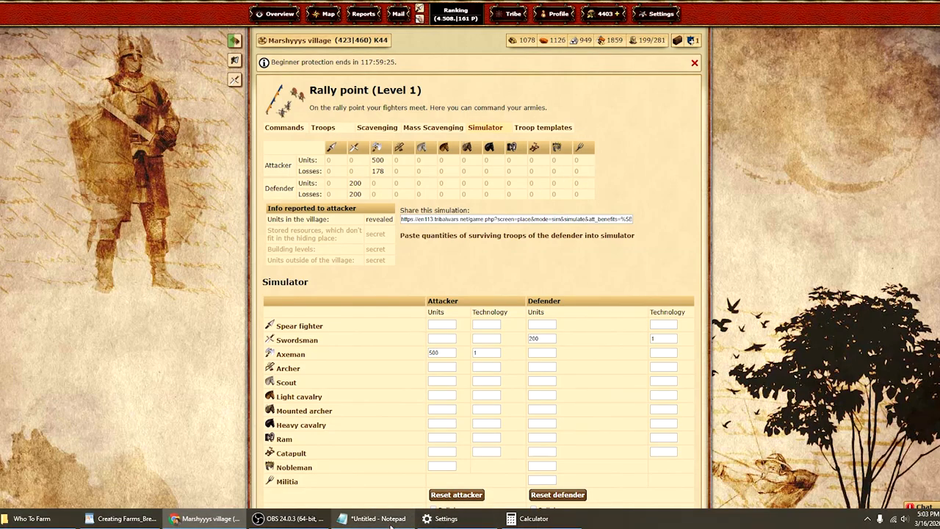
# - Bring the Notepad loss notes back to the front over the simulator
pyautogui.click(379, 519)
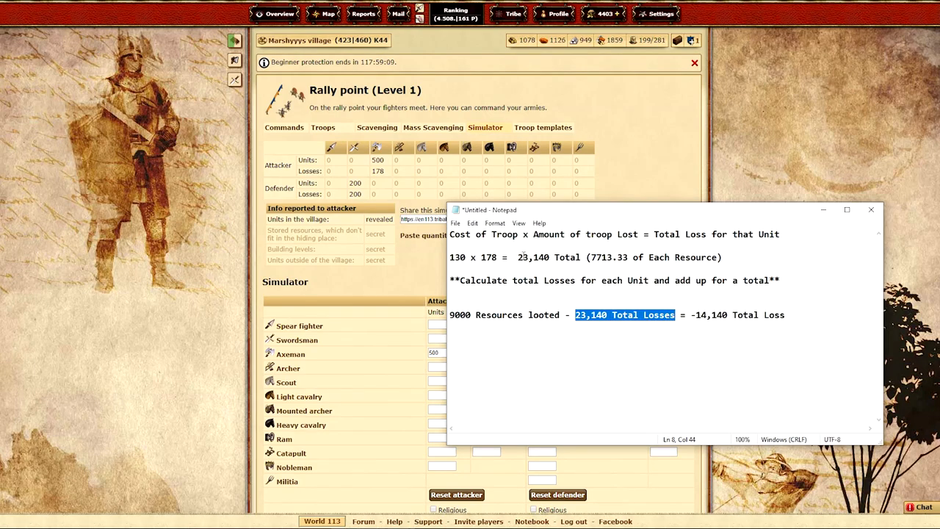
pyautogui.moveTo(596, 248)
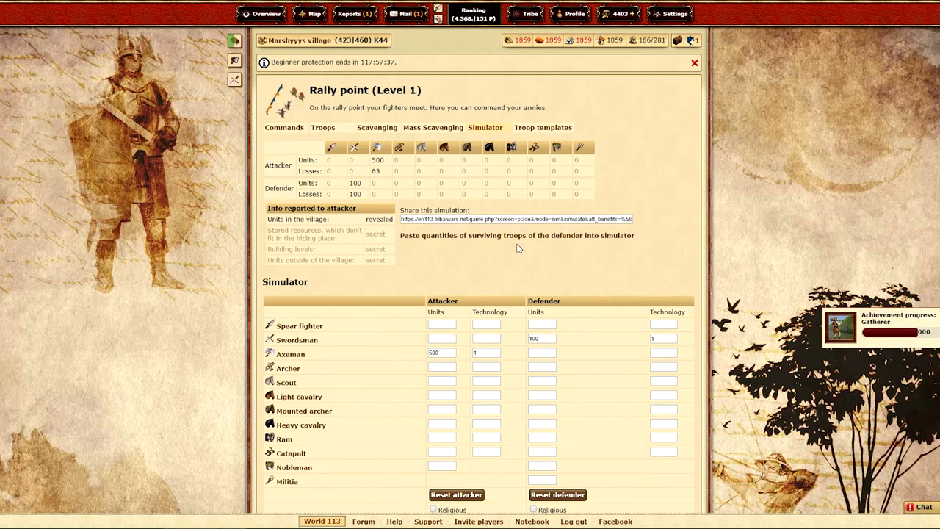
# - Mark the 63 axemen lost and enter the 130 troop cost in Calculator
pyautogui.doubleClick(376, 171)
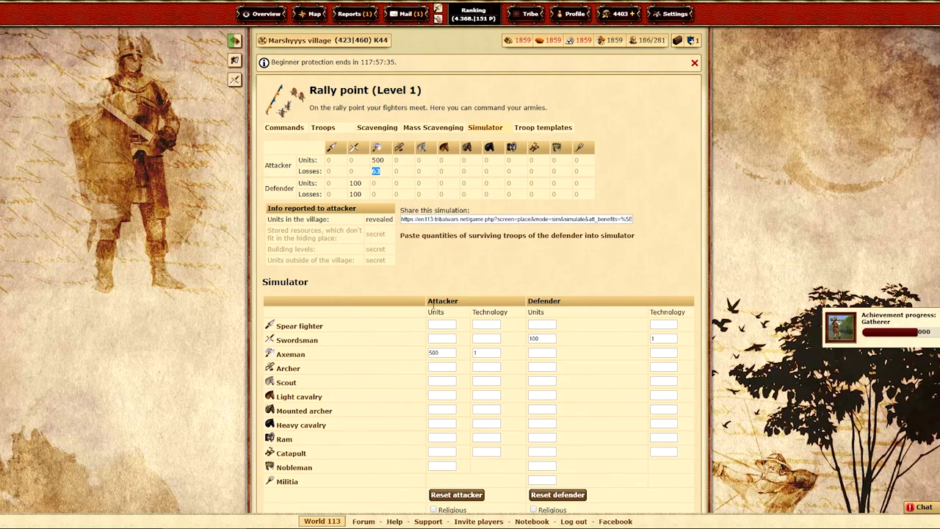
pyautogui.click(534, 518)
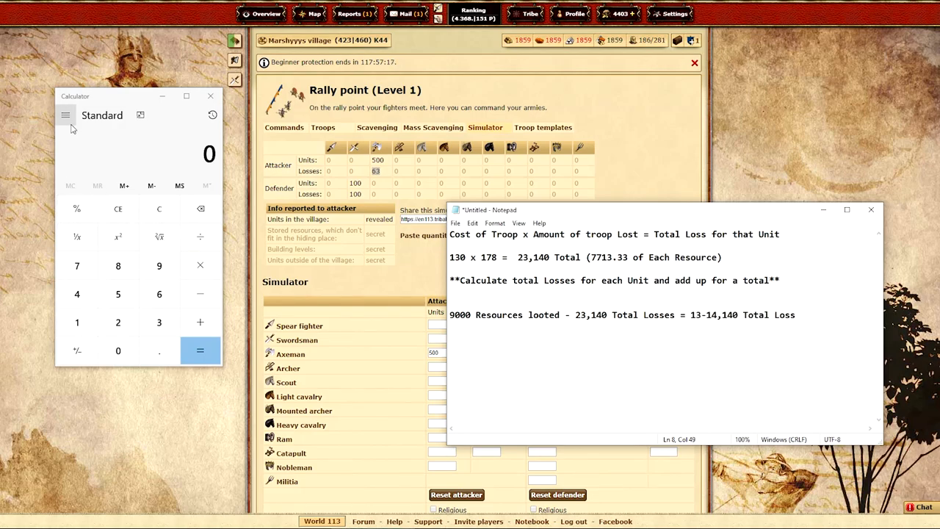
pyautogui.write('130')
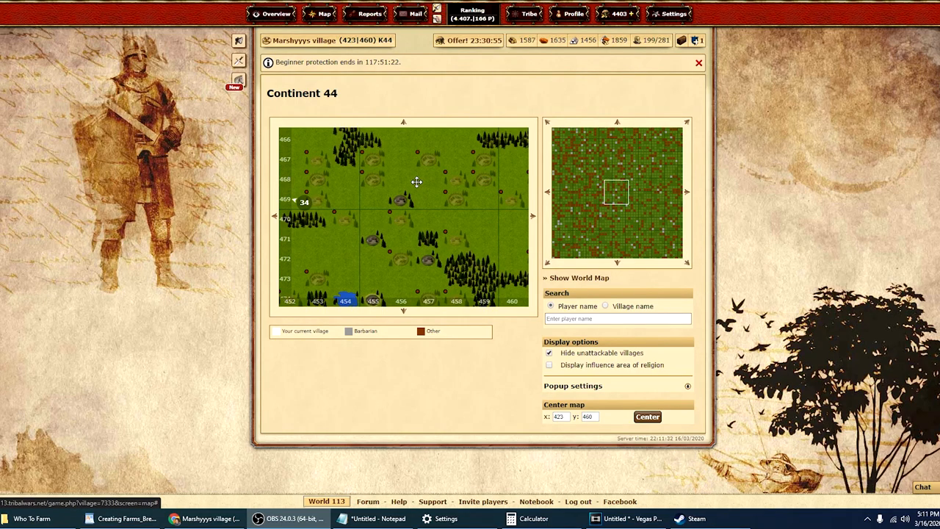
pyautogui.moveTo(452, 243)
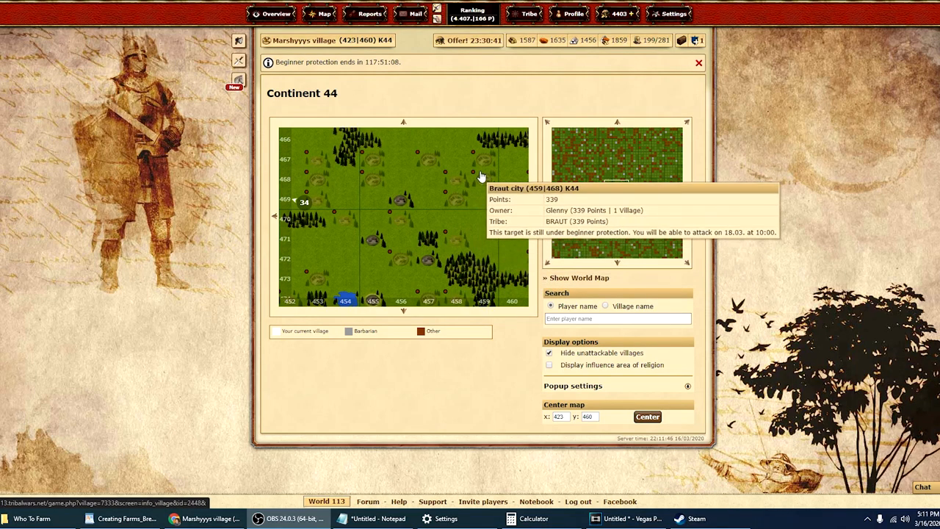
pyautogui.moveTo(419, 159)
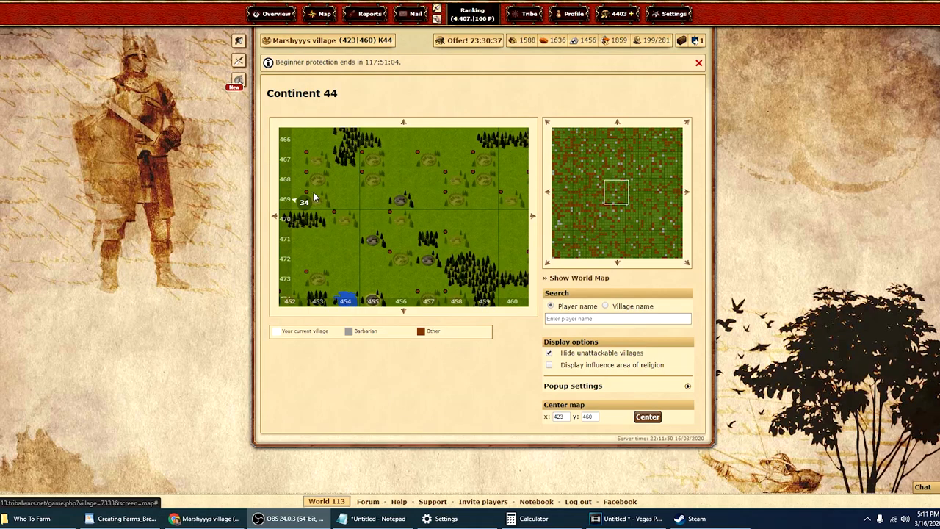
pyautogui.moveTo(454, 246)
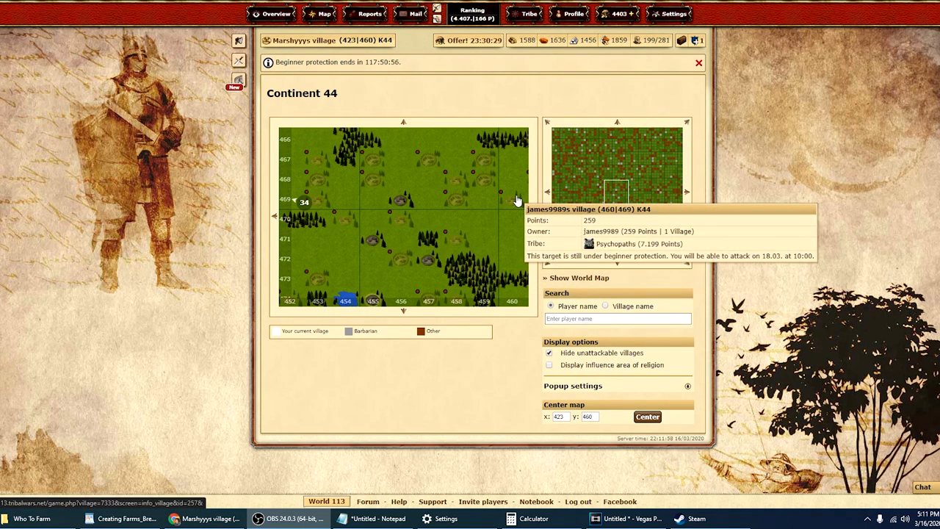
pyautogui.moveTo(342, 225)
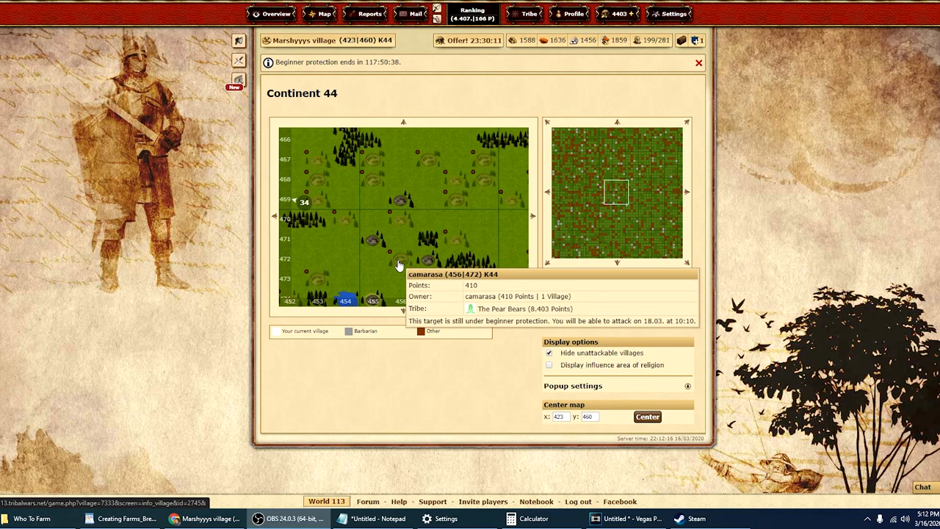
pyautogui.moveTo(401, 227)
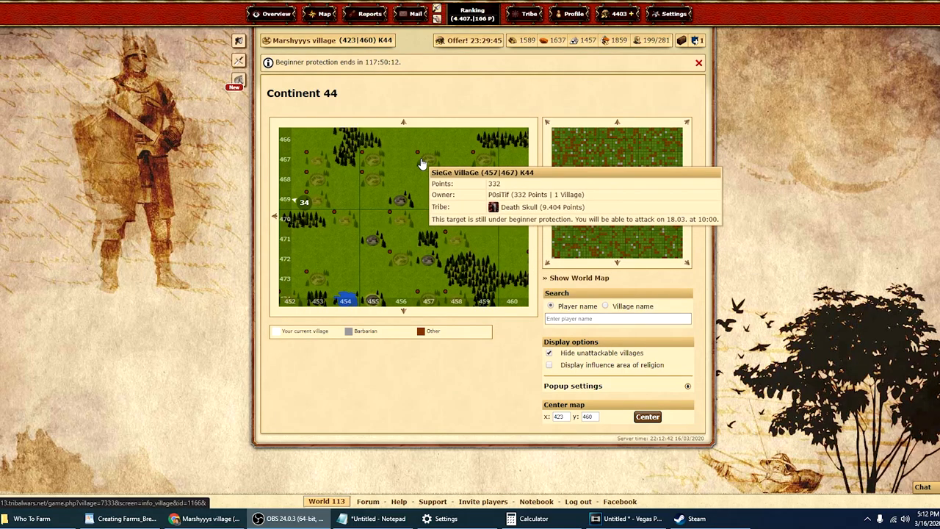
pyautogui.moveTo(409, 225)
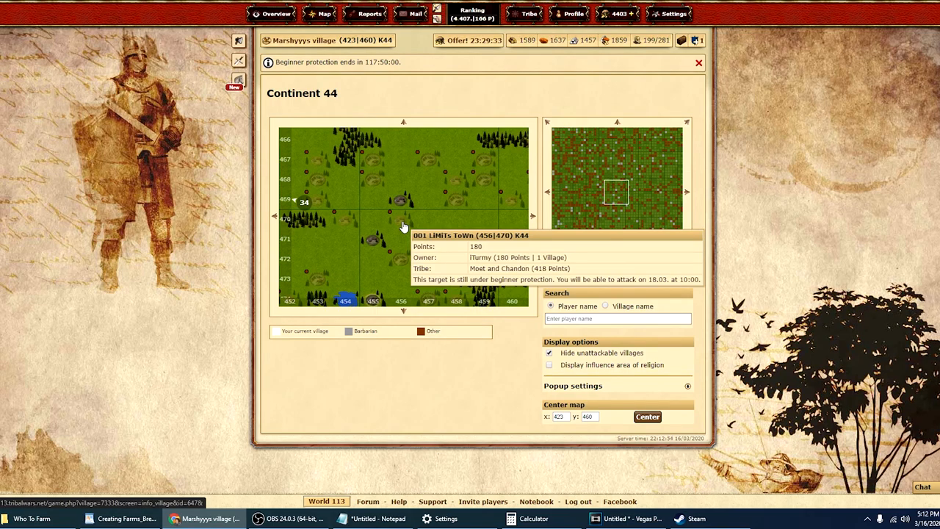
pyautogui.moveTo(457, 213)
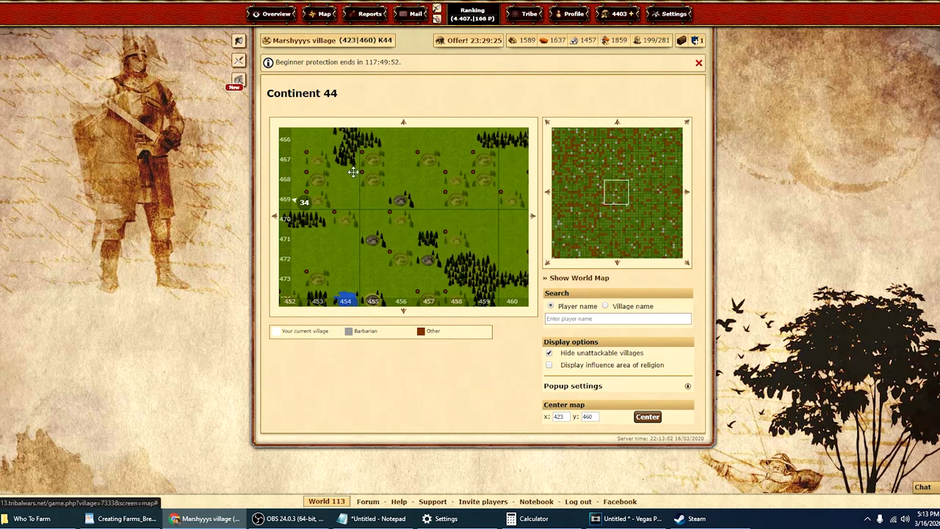
pyautogui.moveTo(377, 182)
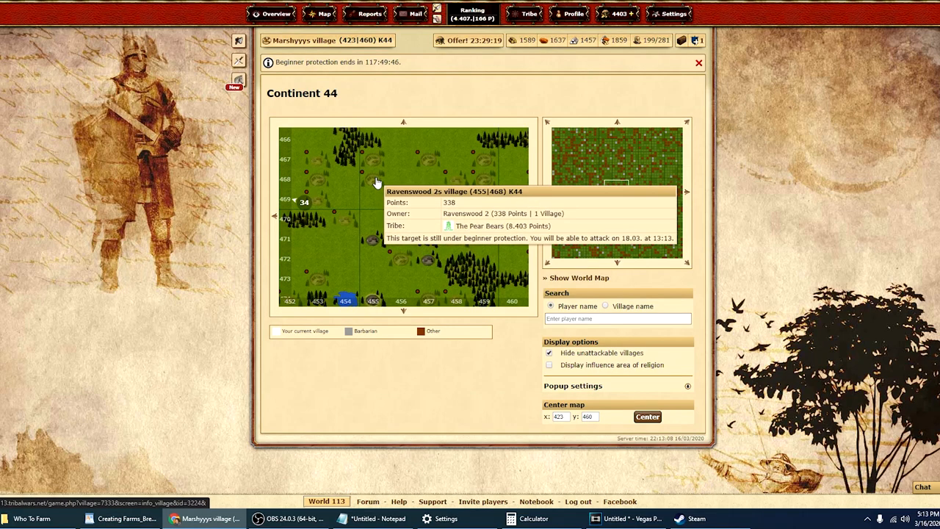
pyautogui.moveTo(403, 176)
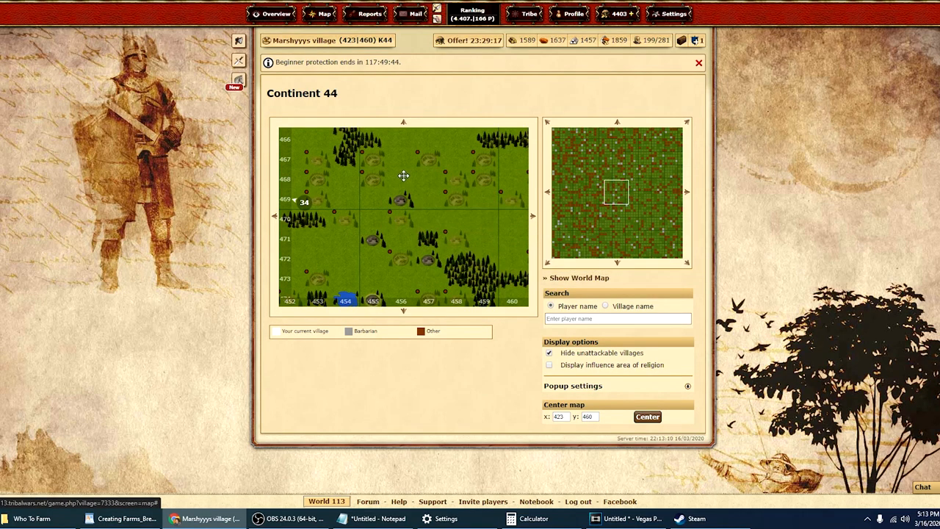
pyautogui.moveTo(428, 162)
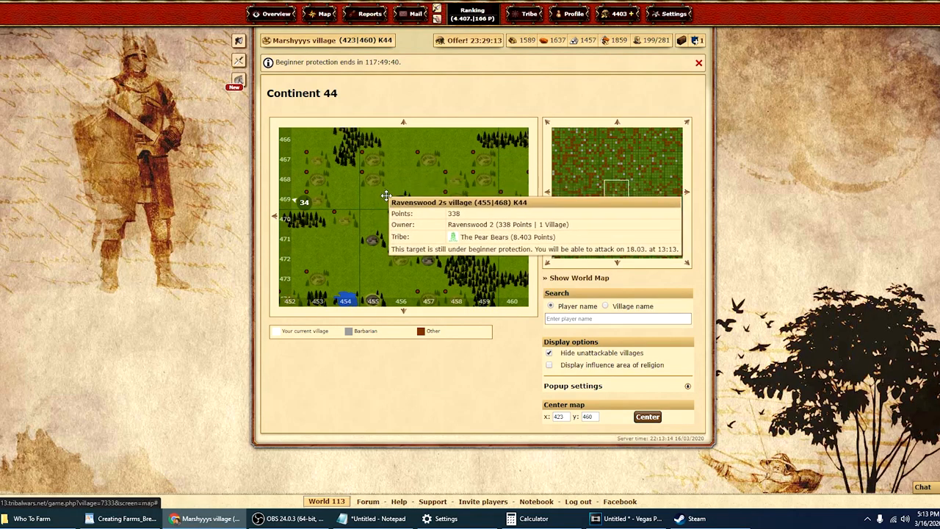
pyautogui.moveTo(406, 179)
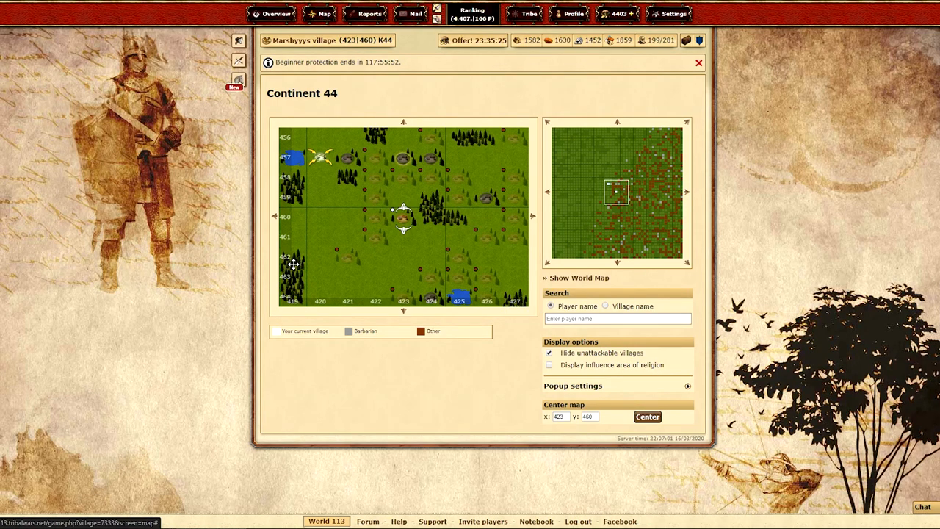
pyautogui.moveTo(325, 266)
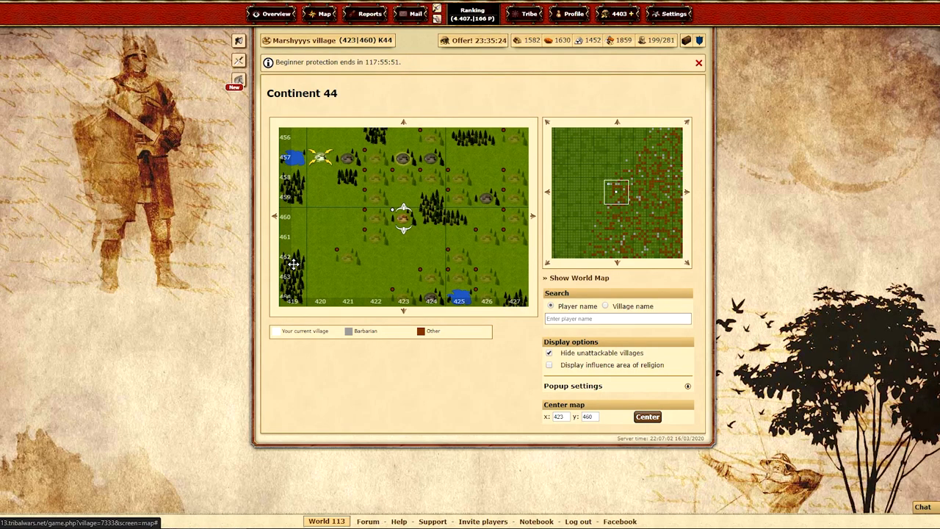
pyautogui.moveTo(326, 266)
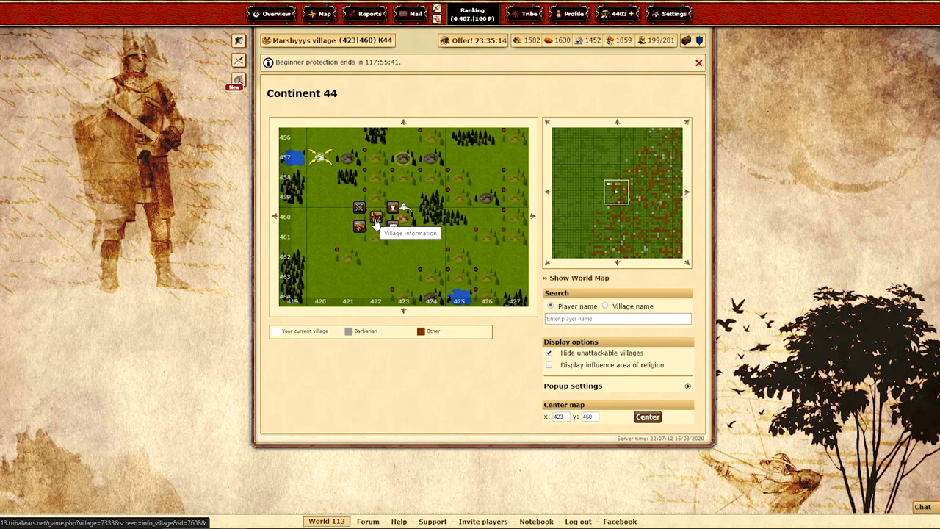
# - Open the village information page for the 36-point village at 422|460
pyautogui.click(376, 217)
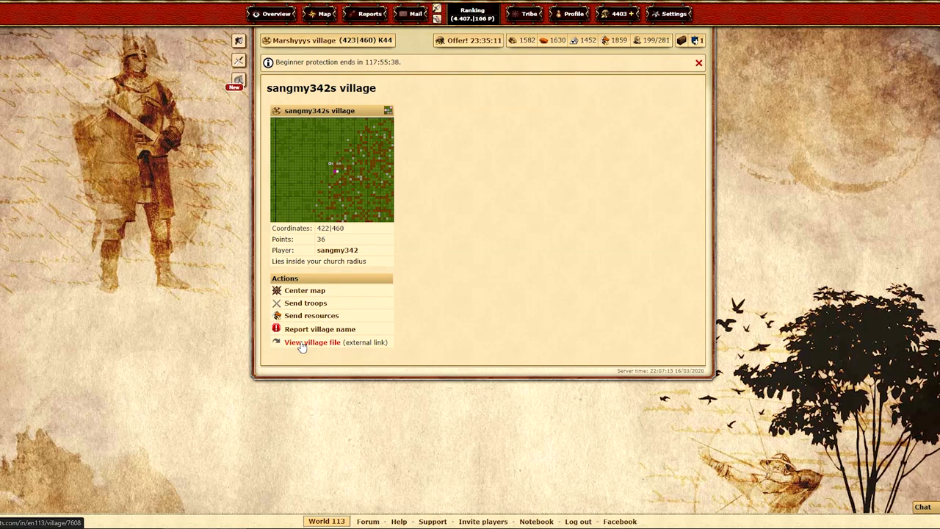
pyautogui.click(313, 342)
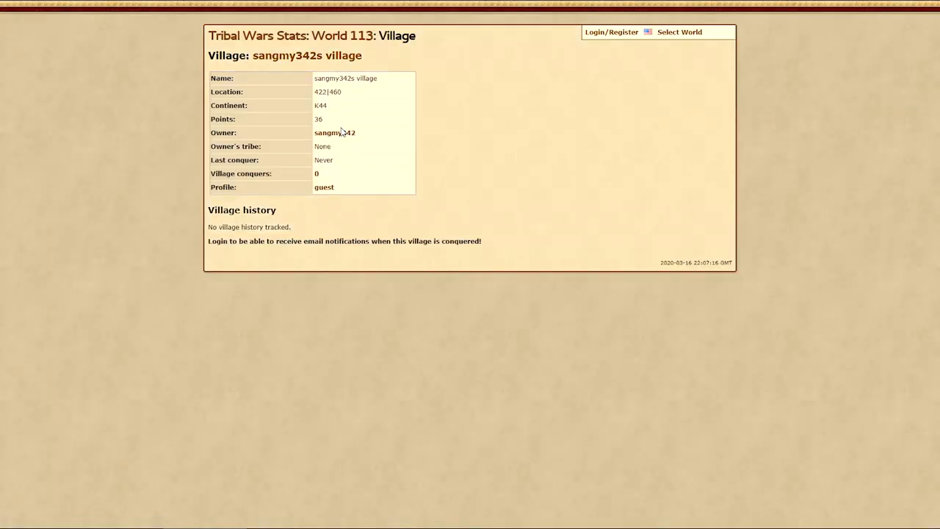
pyautogui.click(331, 132)
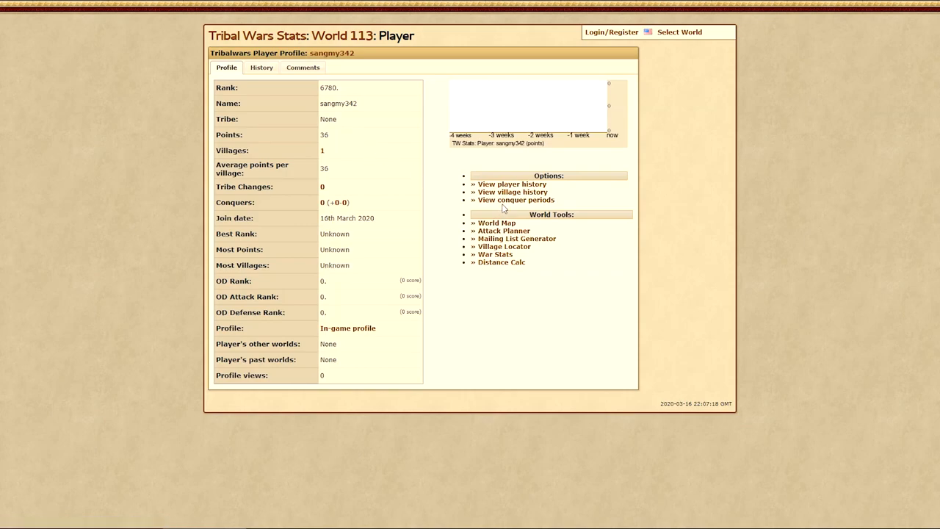
pyautogui.click(261, 67)
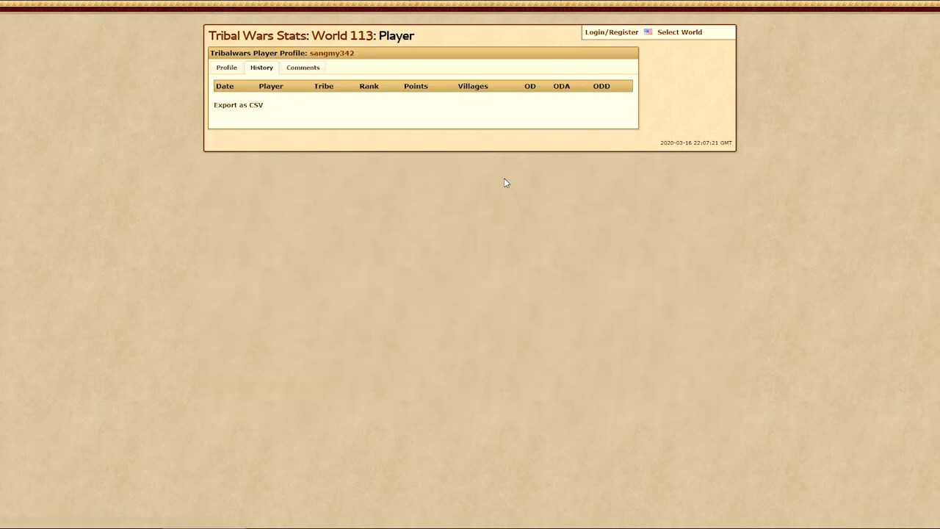
pyautogui.moveTo(641, 96)
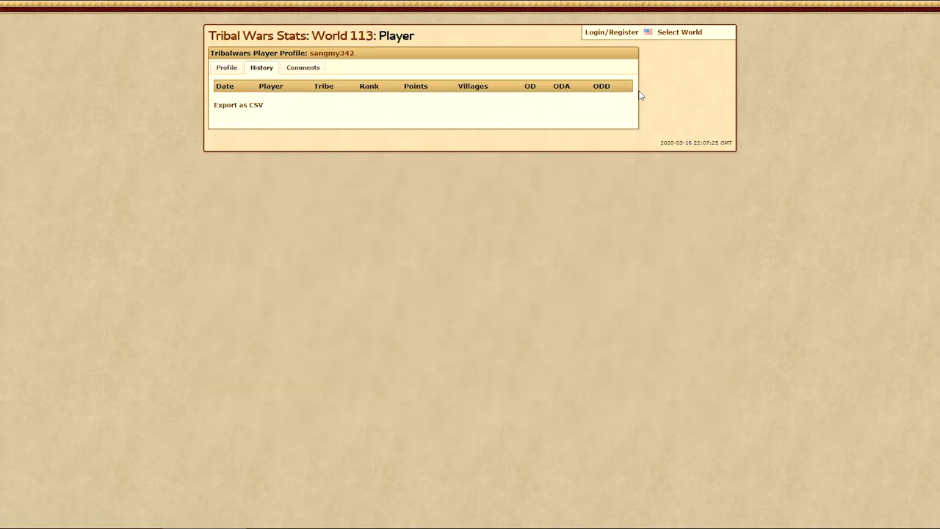
pyautogui.moveTo(589, 101)
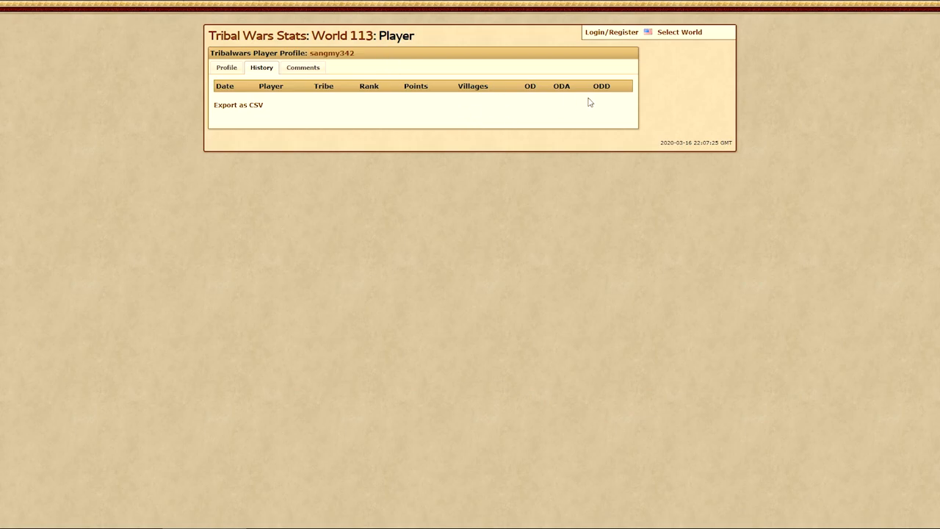